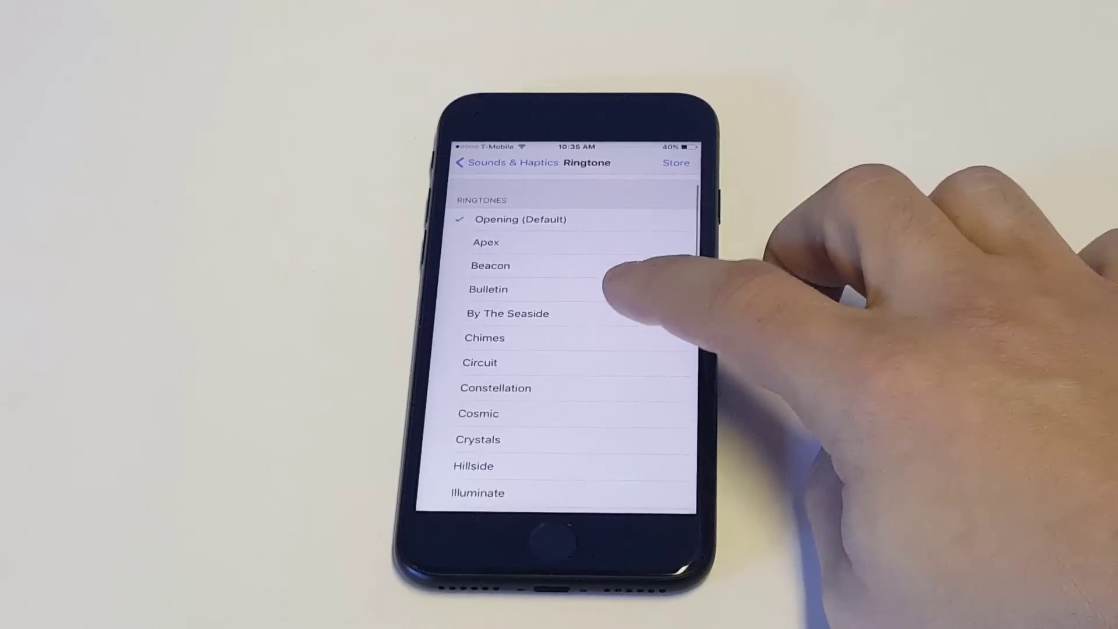
# Step: Scroll to Usher's 'No Limit (feat. Young Thug)' tone and tap its $1.29 price
pyautogui.scroll(-3)
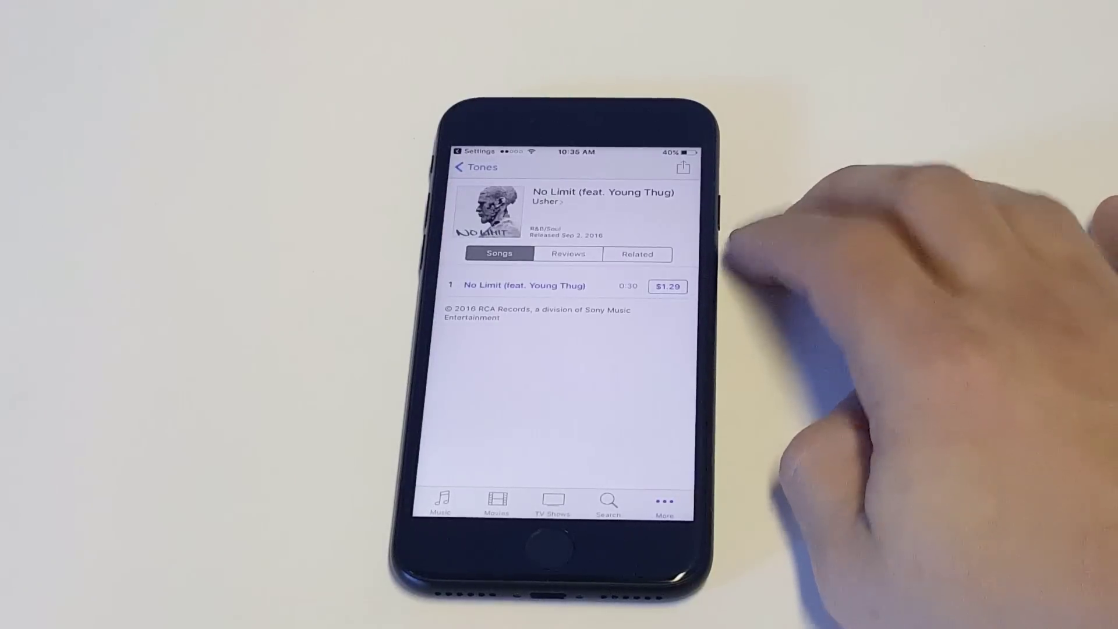
pyautogui.click(461, 167)
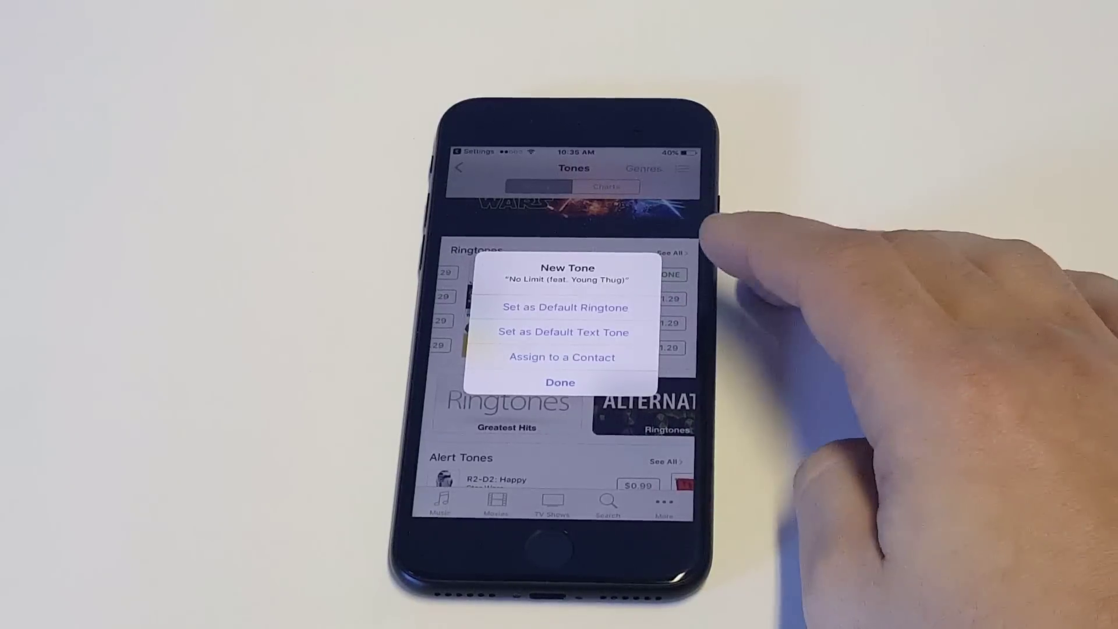
# Step: Close the New Tone alert with Done, leaving No Limit unassigned
pyautogui.click(560, 382)
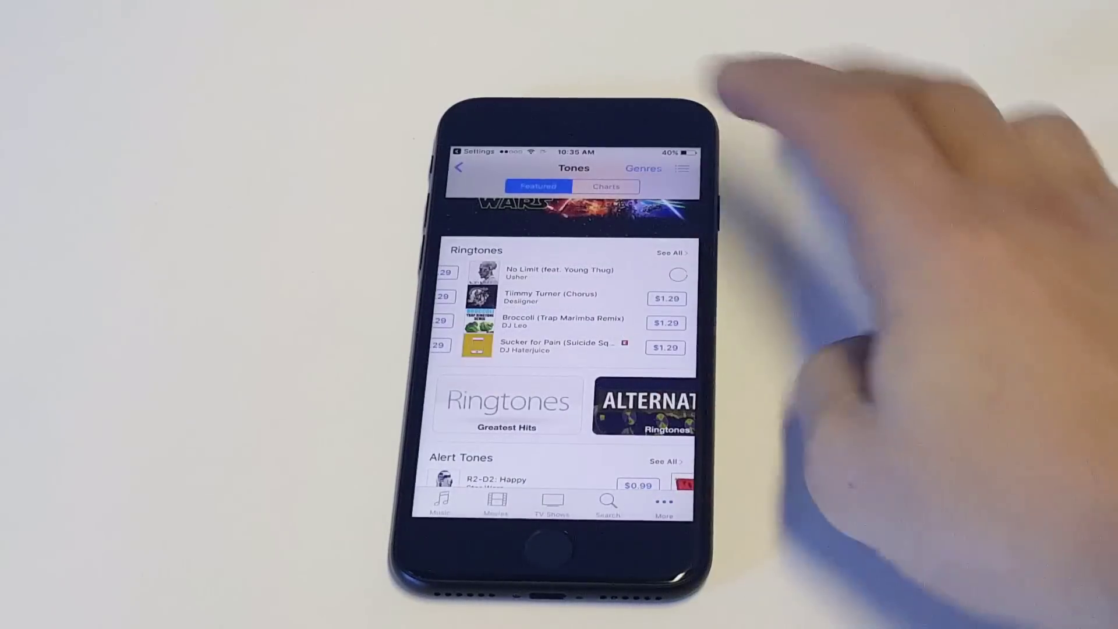